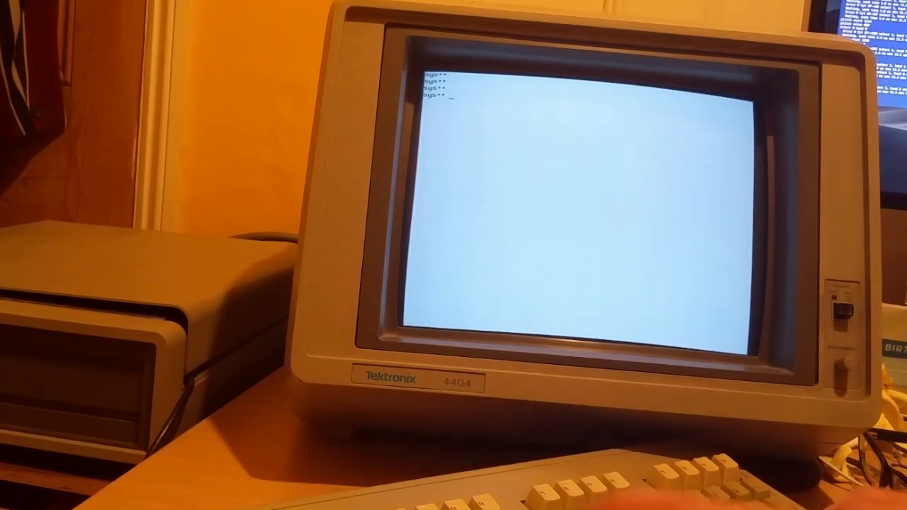
# - Change to the root directory with 'cd /', show the date, then cd into a subdirectory
pyautogui.write('cd /')
pyautogui.write('date')
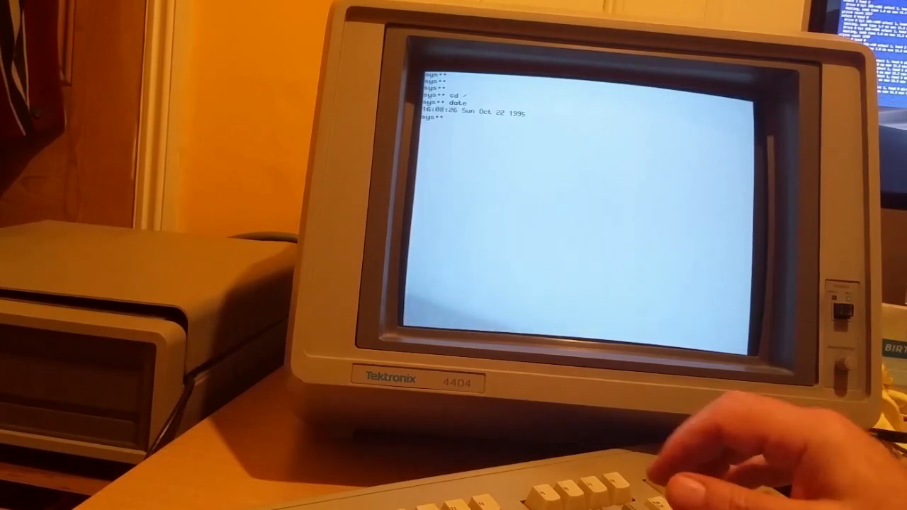
pyautogui.write('cd tek')
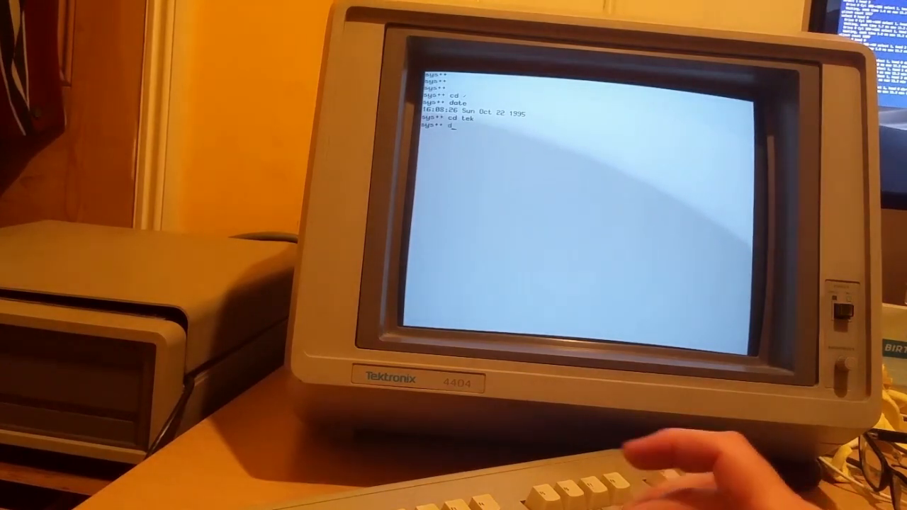
# - Run 'dhcp 192.168.1.1' and receive the server's discovery reply packets
pyautogui.write('hcp')
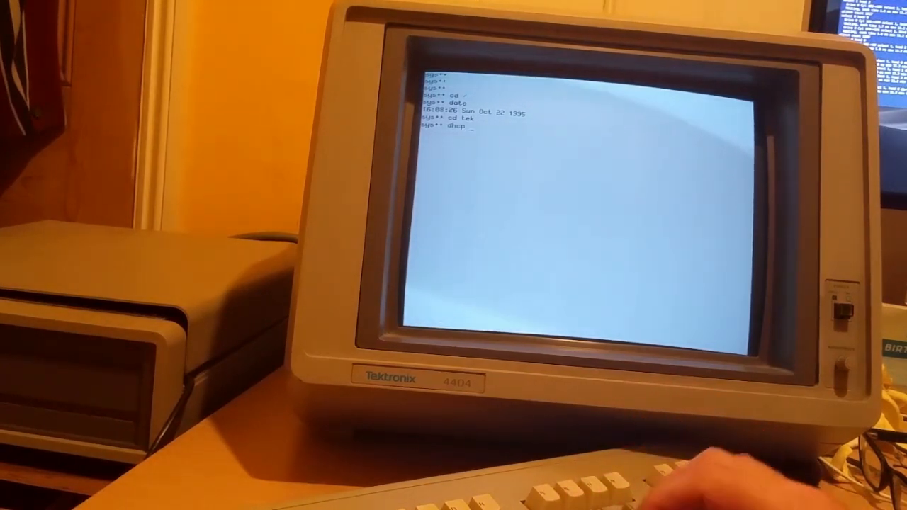
pyautogui.write('192.1')
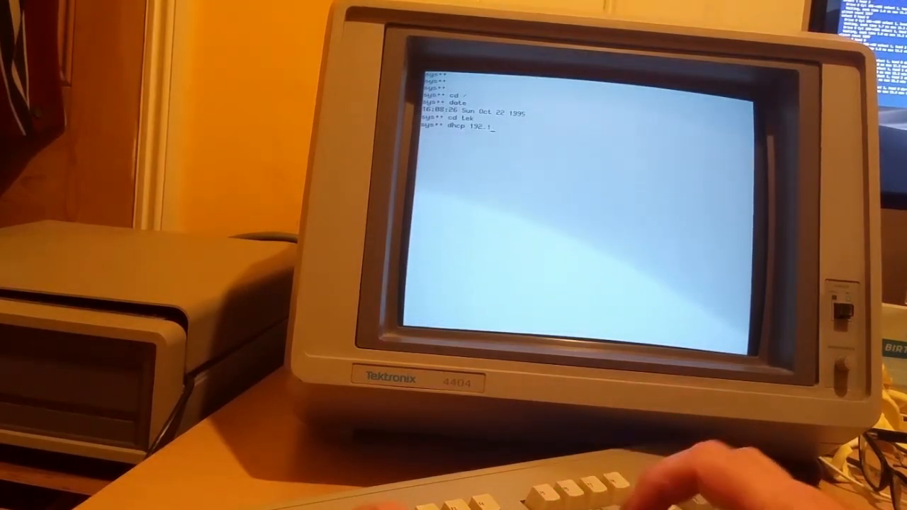
pyautogui.write('68.1.1')
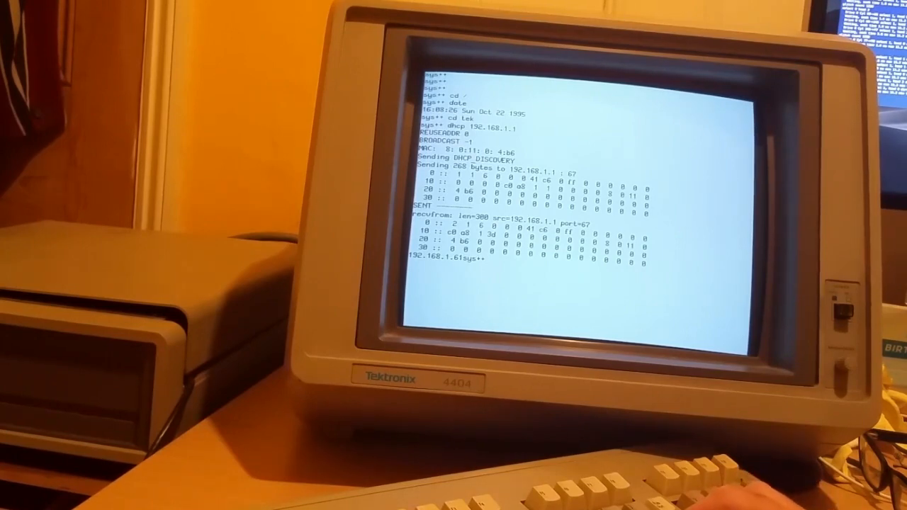
# - Run the pty network test to print interface details, then cd into wmgr and list it
pyautogui.write('P')
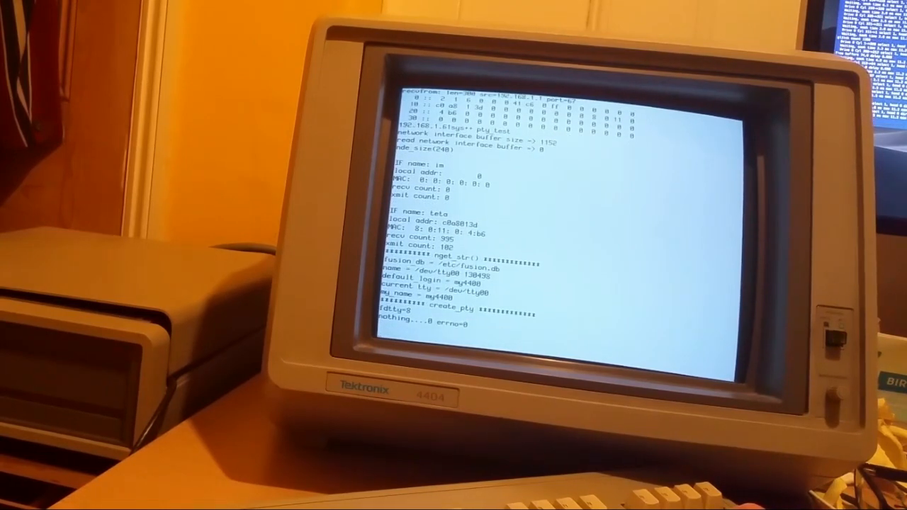
pyautogui.write('cd wmgr')
pyautogui.write('tty')
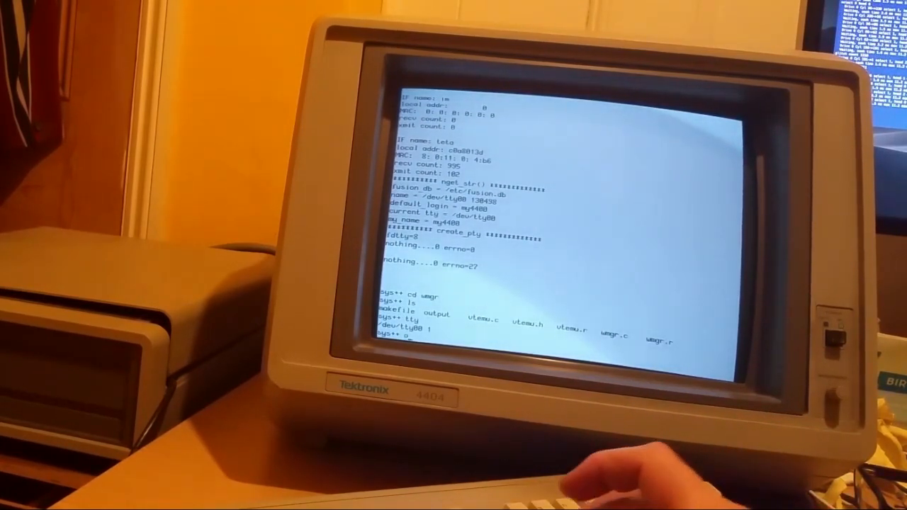
# - Launch the window manager program to bring up the Welcome to Tektronix 4404 console
pyautogui.write('outpu')
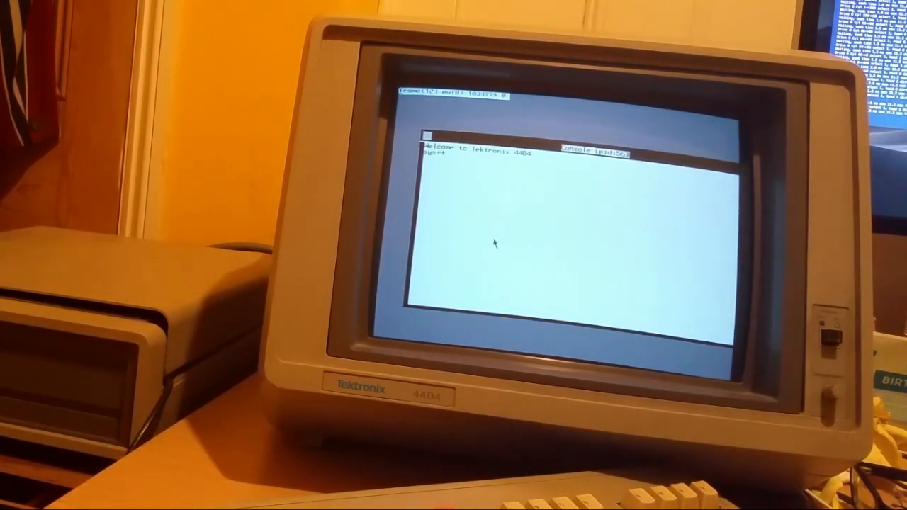
# - Run 'tty', 'date' and 'ls -l' in the console window, then begin a 'ps' process listing
pyautogui.write('tty')
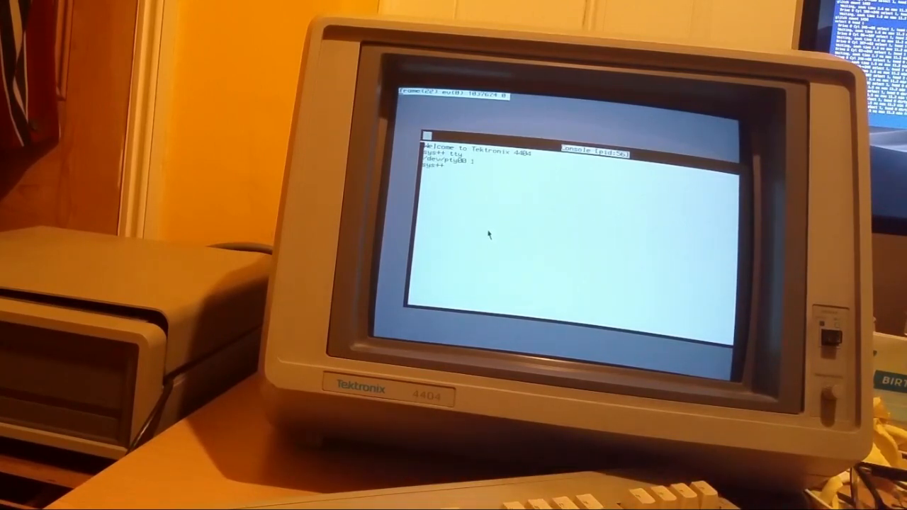
pyautogui.write('date')
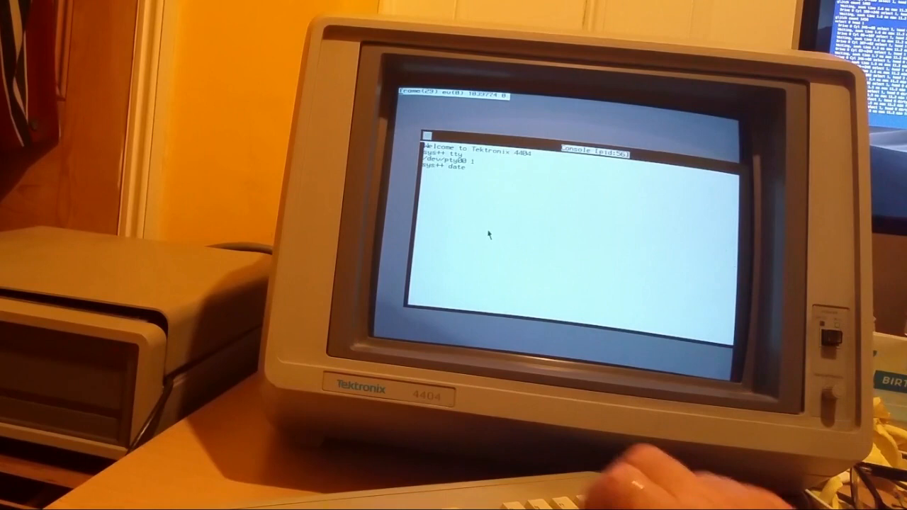
pyautogui.press('Return')
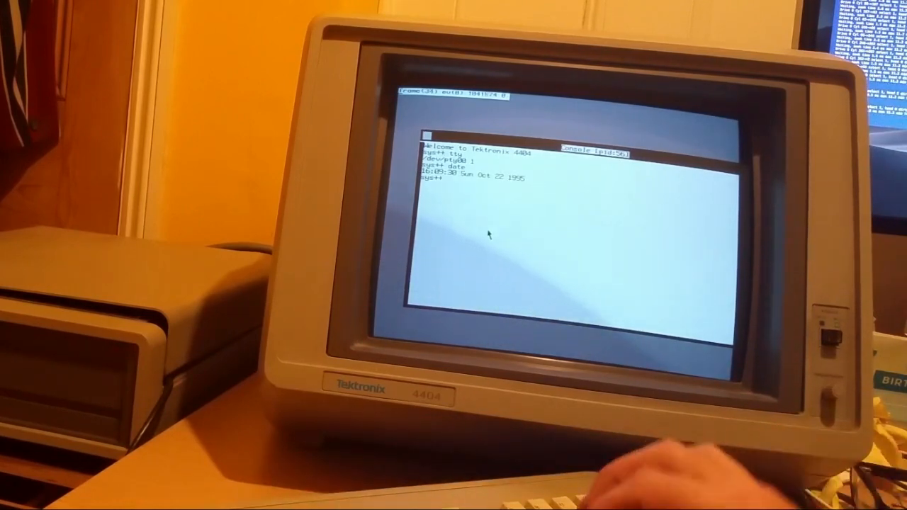
pyautogui.write('ls -l')
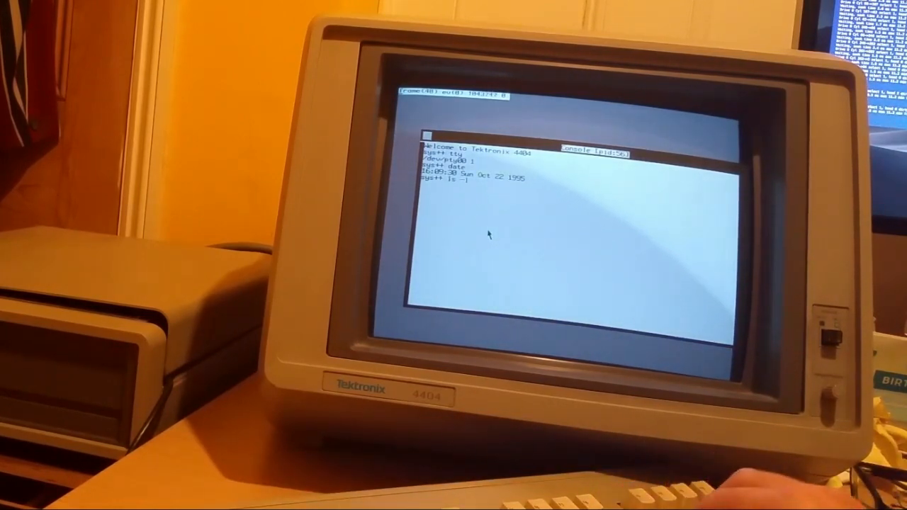
pyautogui.press('Return')
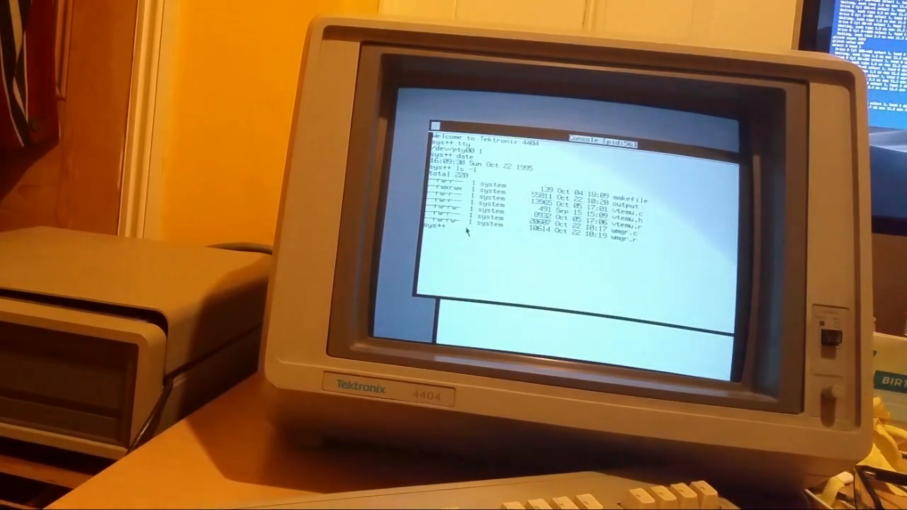
pyautogui.write('ps')
pyautogui.write('int')
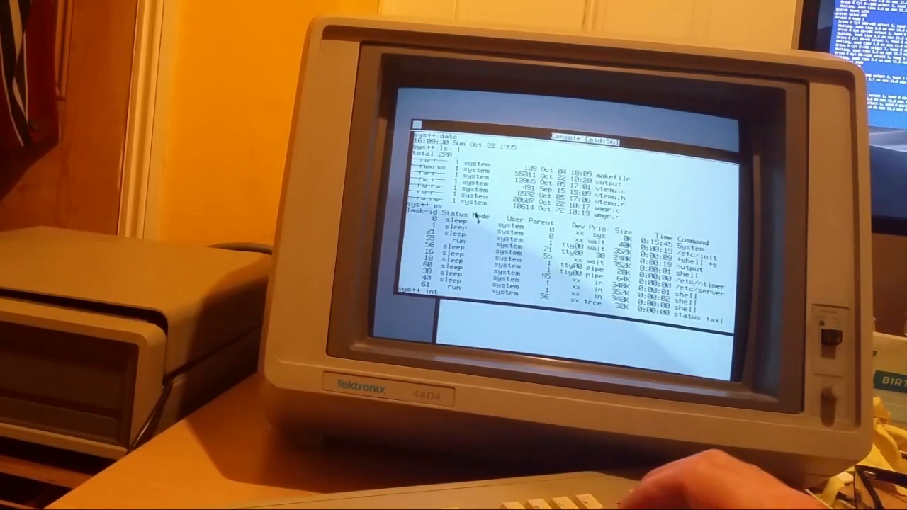
# - Enter the next command ('+5') at the prompt beneath the process status table
pyautogui.write('+5')
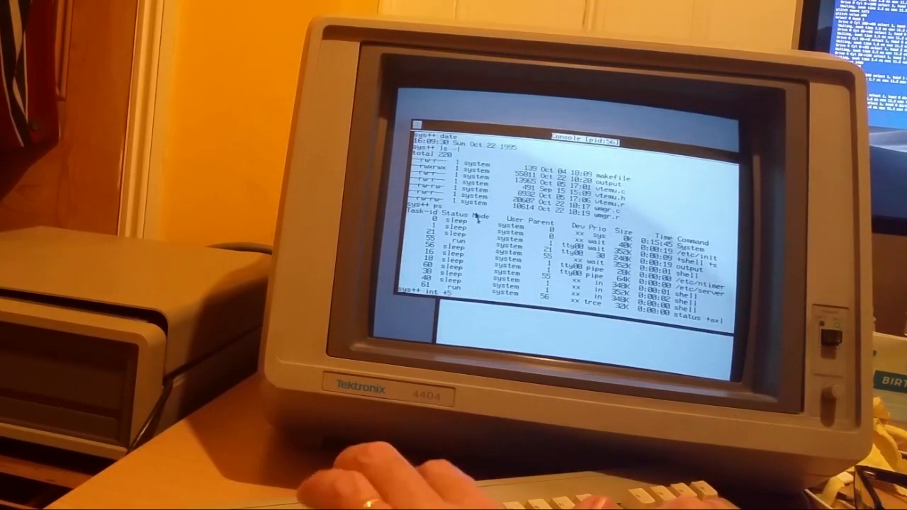